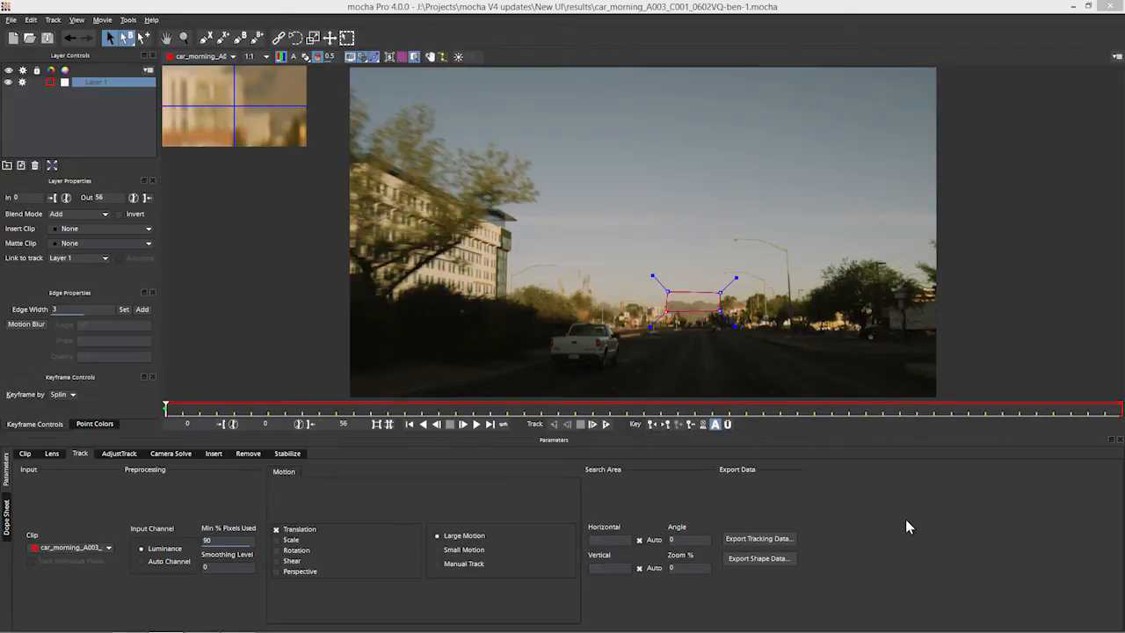
mouse_move(983, 493)
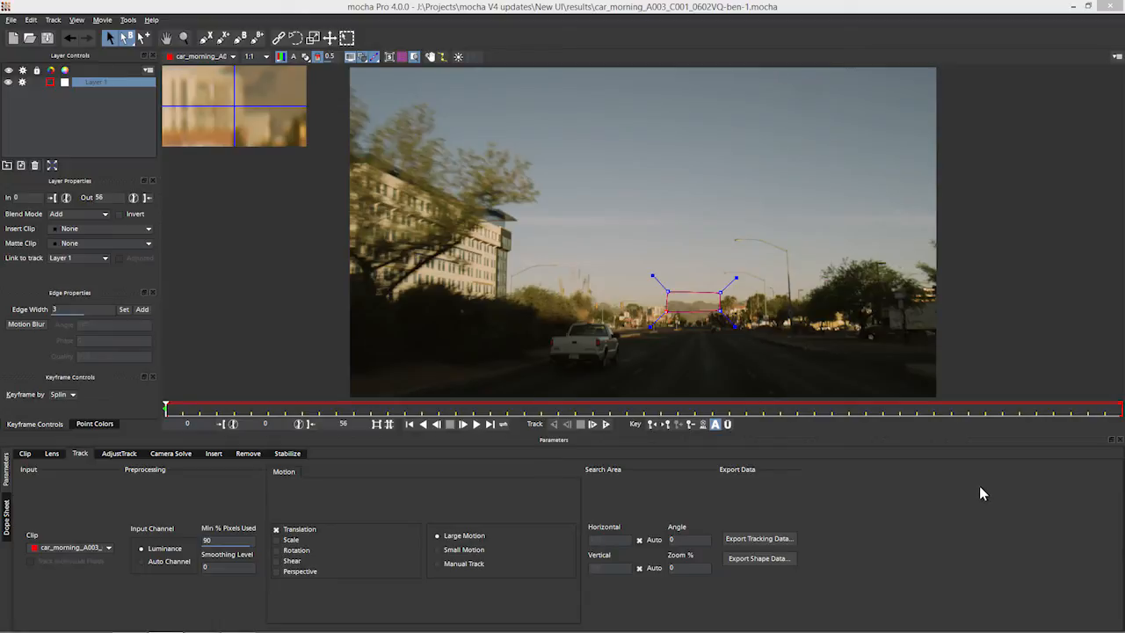
mouse_move(418, 307)
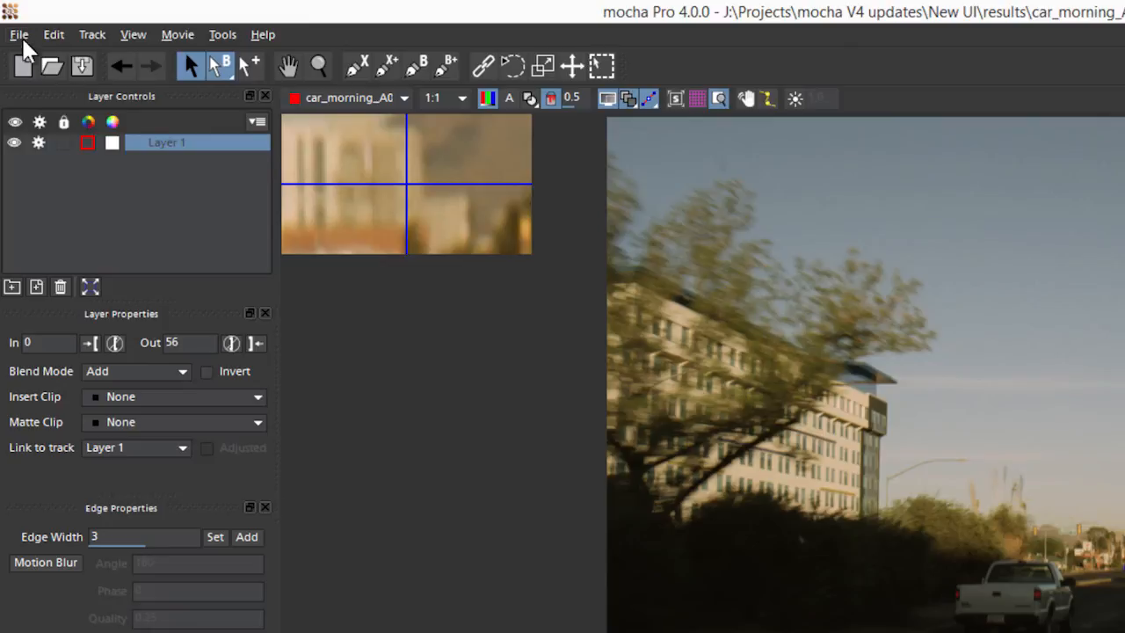
Show the File > Keyboard preset list with its Customize option
click(19, 34)
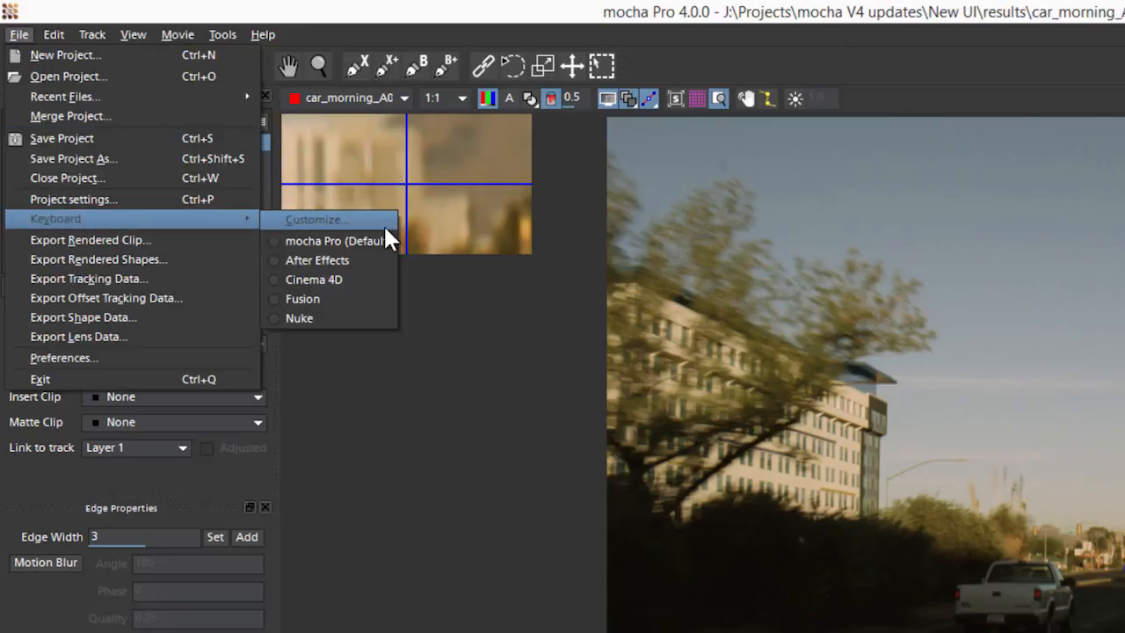
click(317, 260)
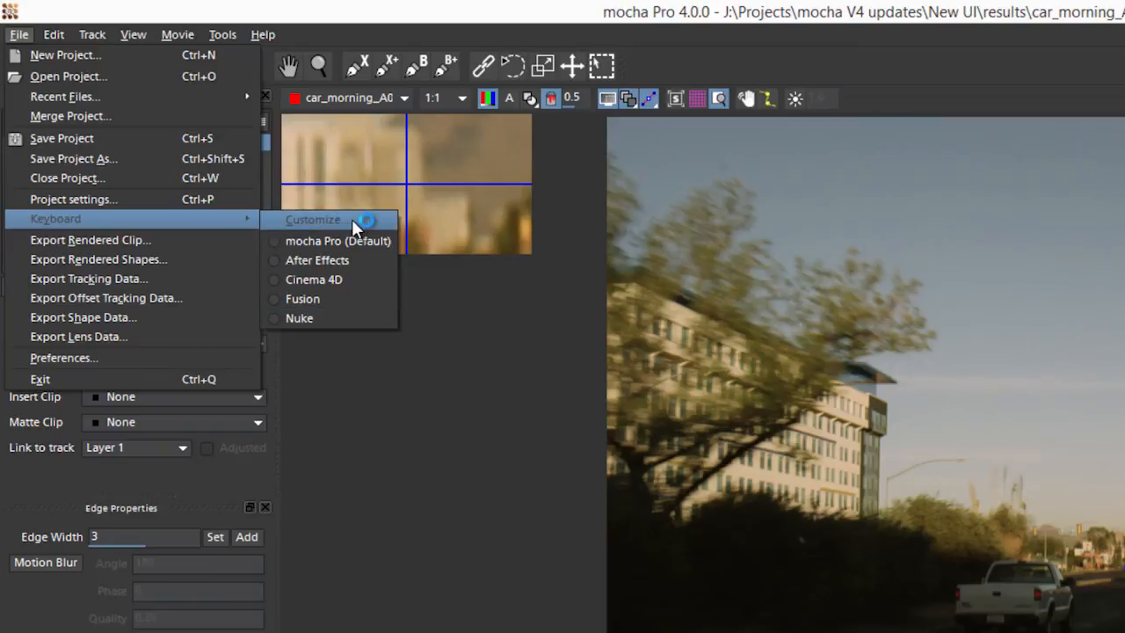
Duplicate the default key shortcut profile as 'mocha Pro (Default)_2' and enlarge the Preferences dialog
click(313, 219)
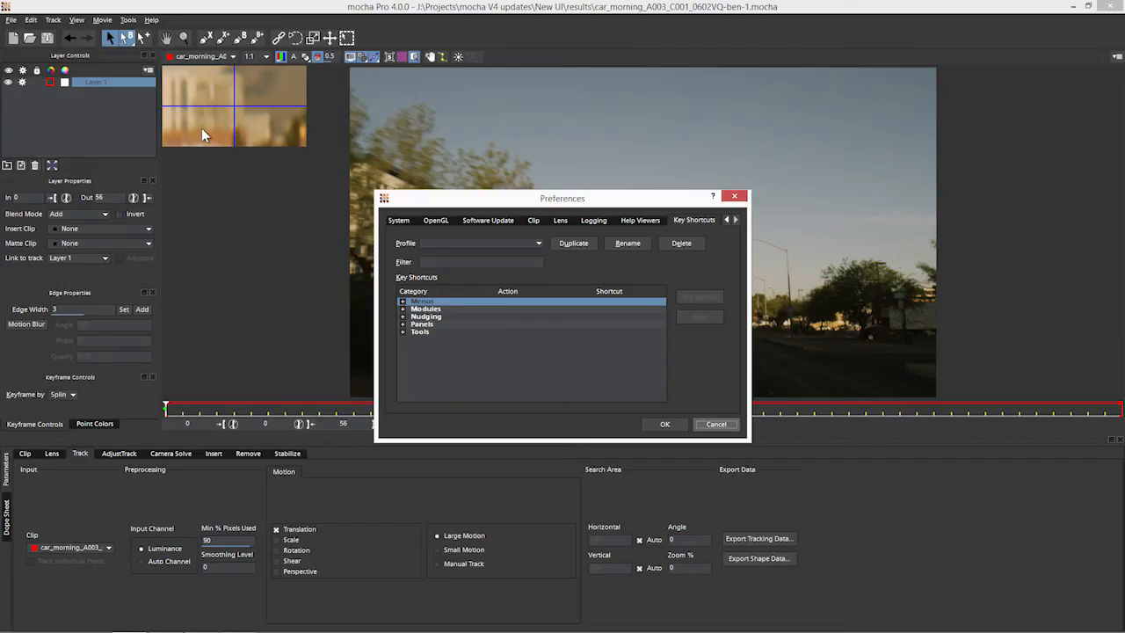
click(538, 242)
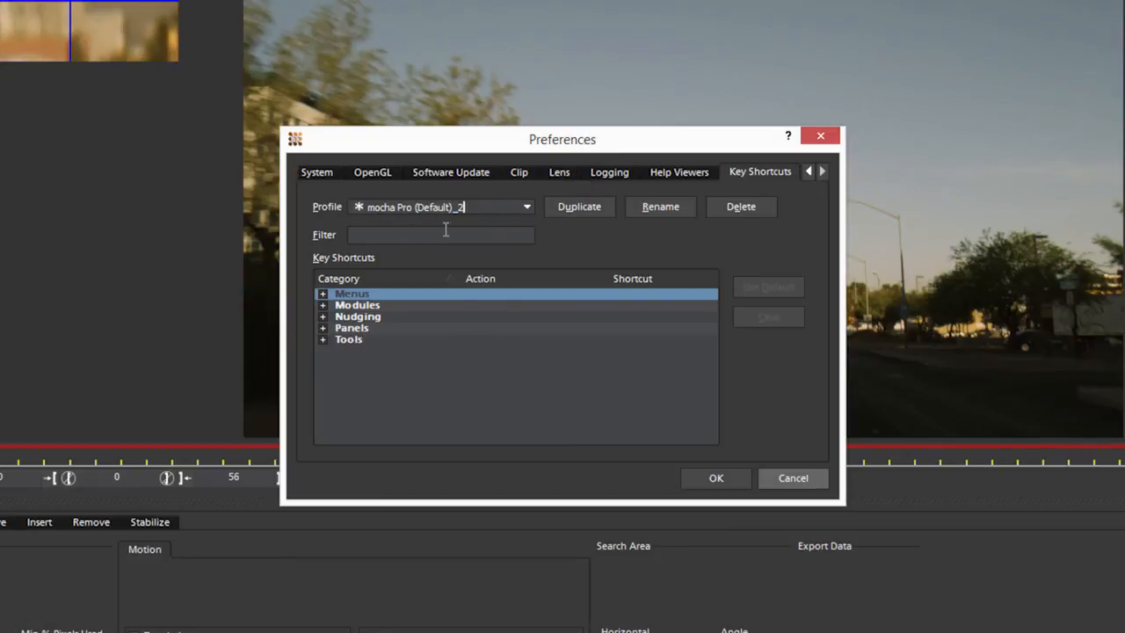
drag(563, 139, 514, 0)
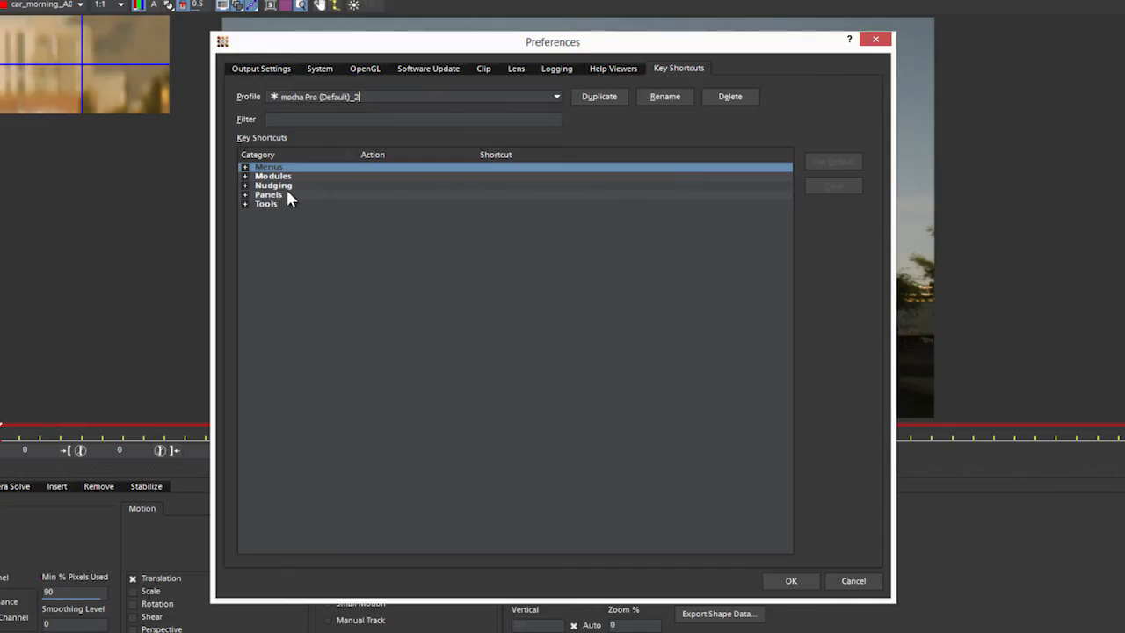
Browse the Tools, Nudging and Modules categories, then expand Menus to show Track/Render shortcuts
click(245, 203)
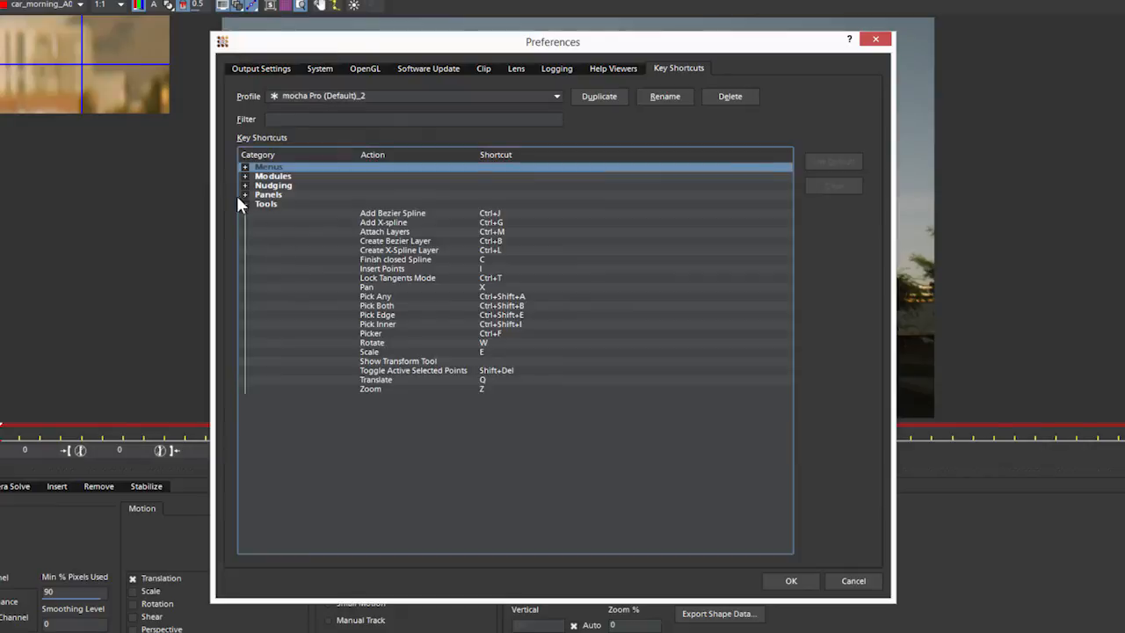
click(246, 184)
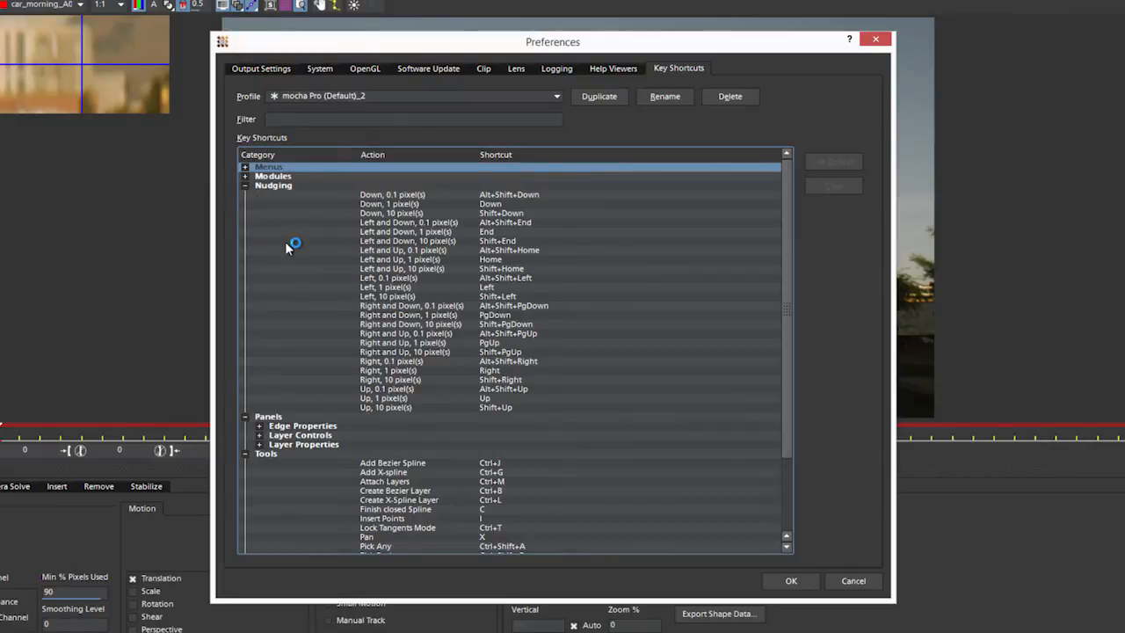
click(246, 175)
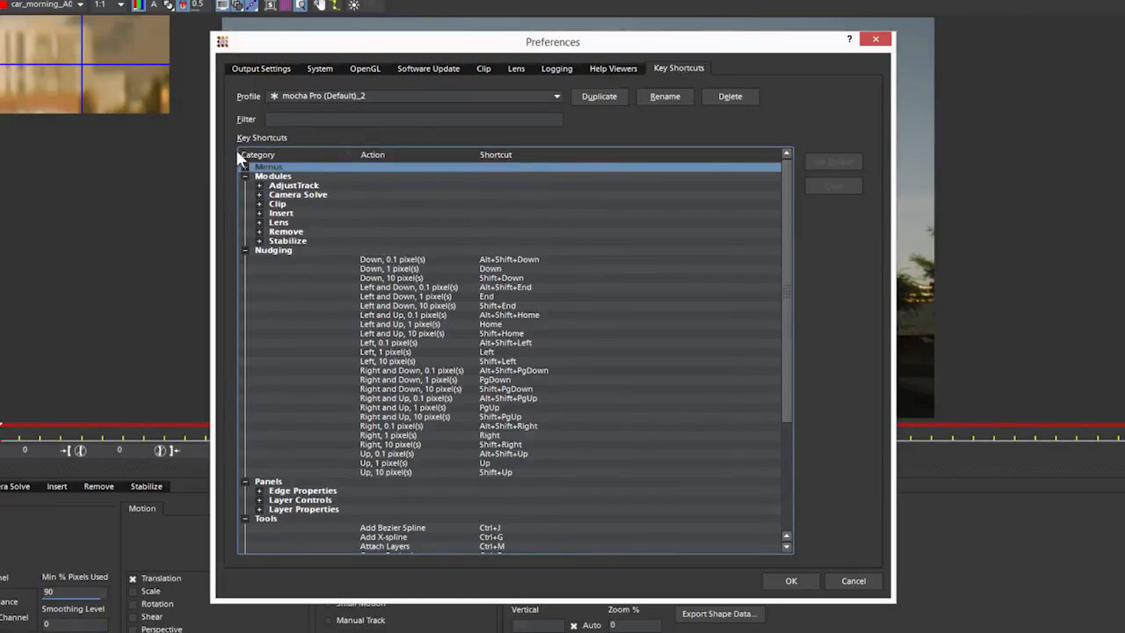
click(246, 175)
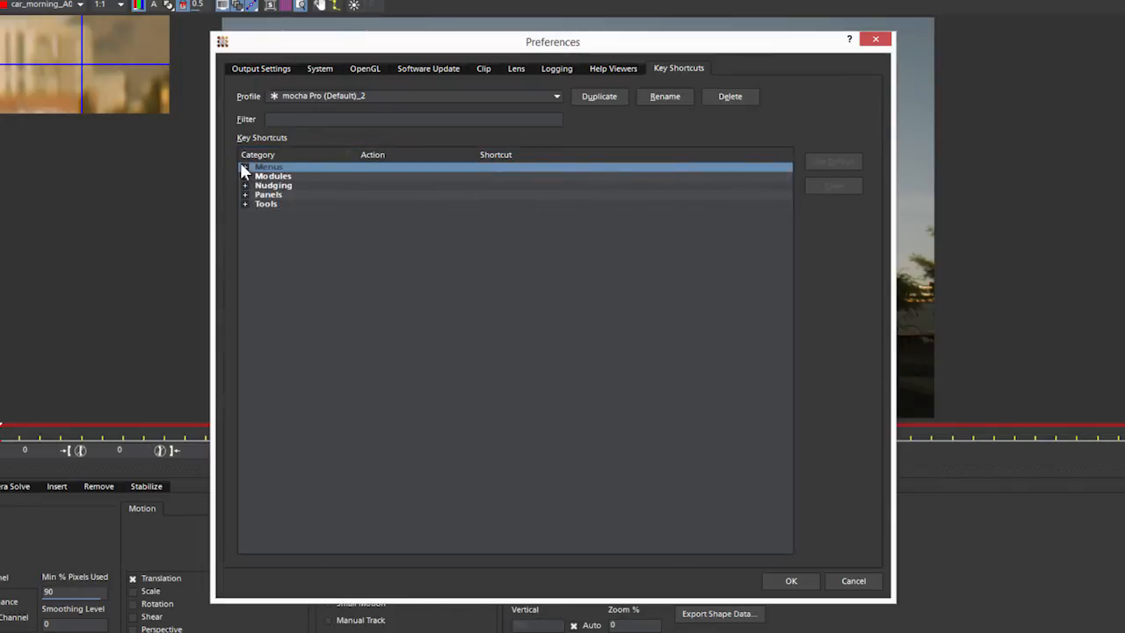
click(246, 167)
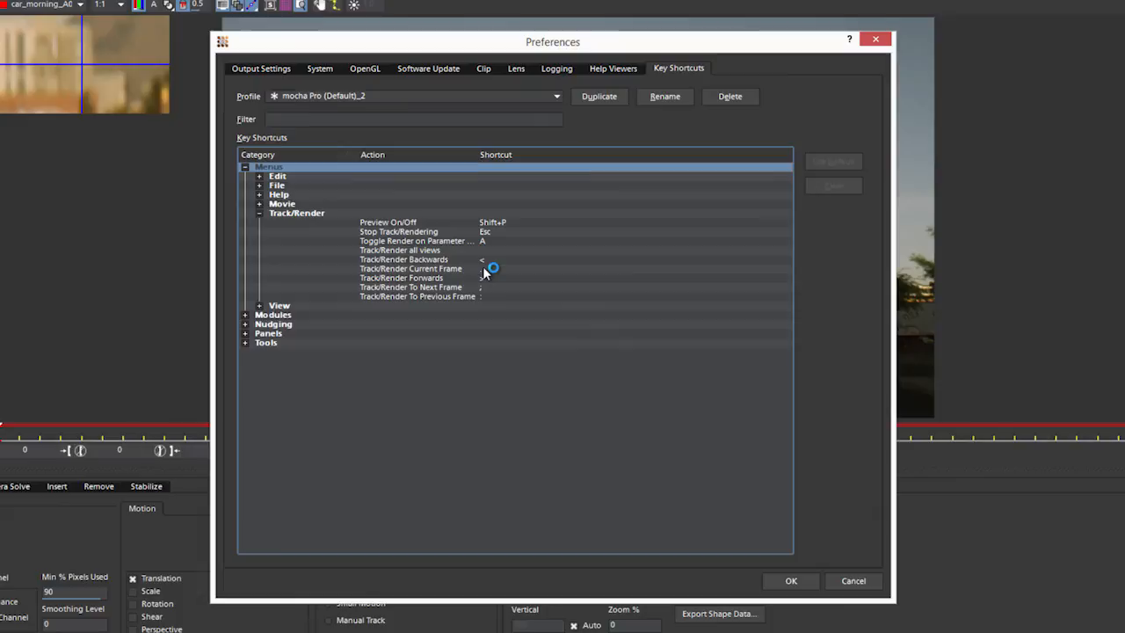
Select the Track/Render Backwards shortcut, currently '<', for editing
click(405, 260)
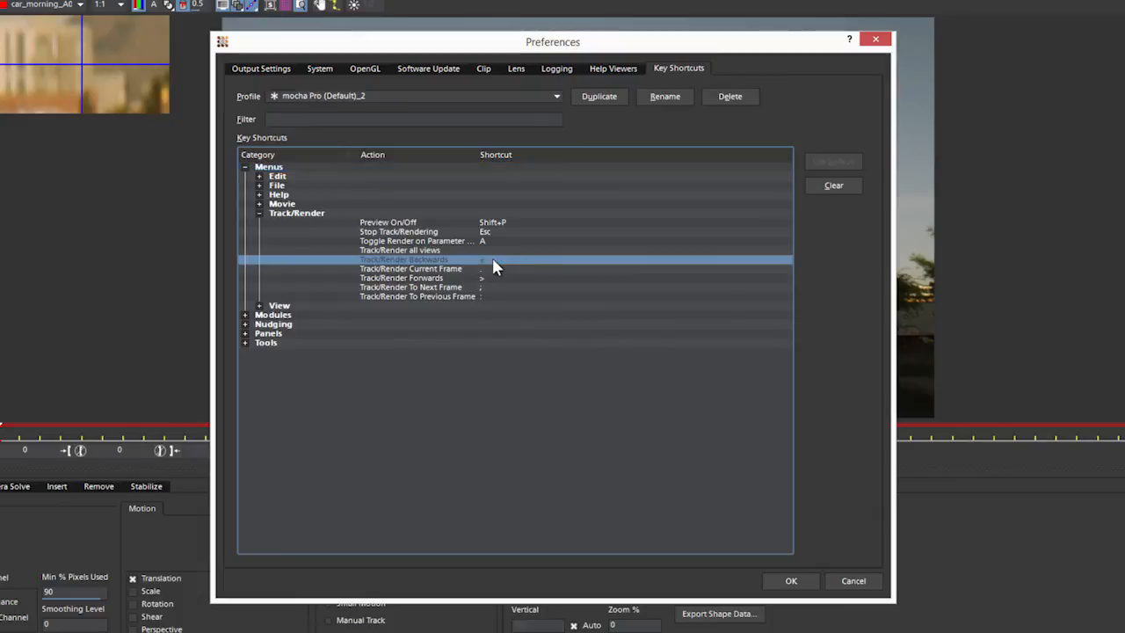
click(401, 277)
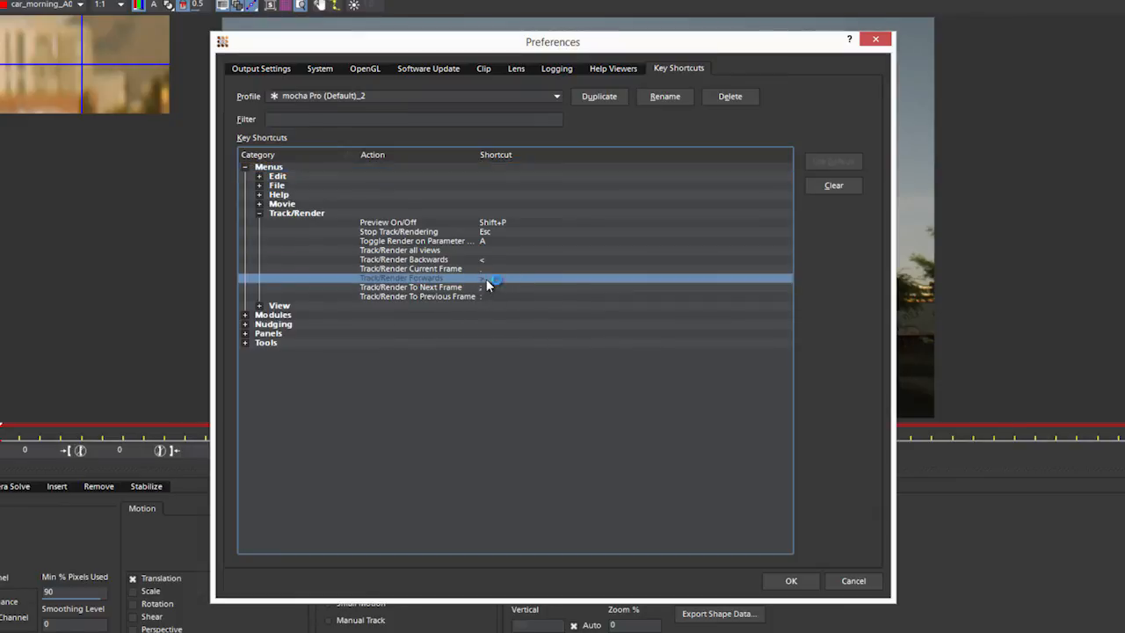
click(405, 258)
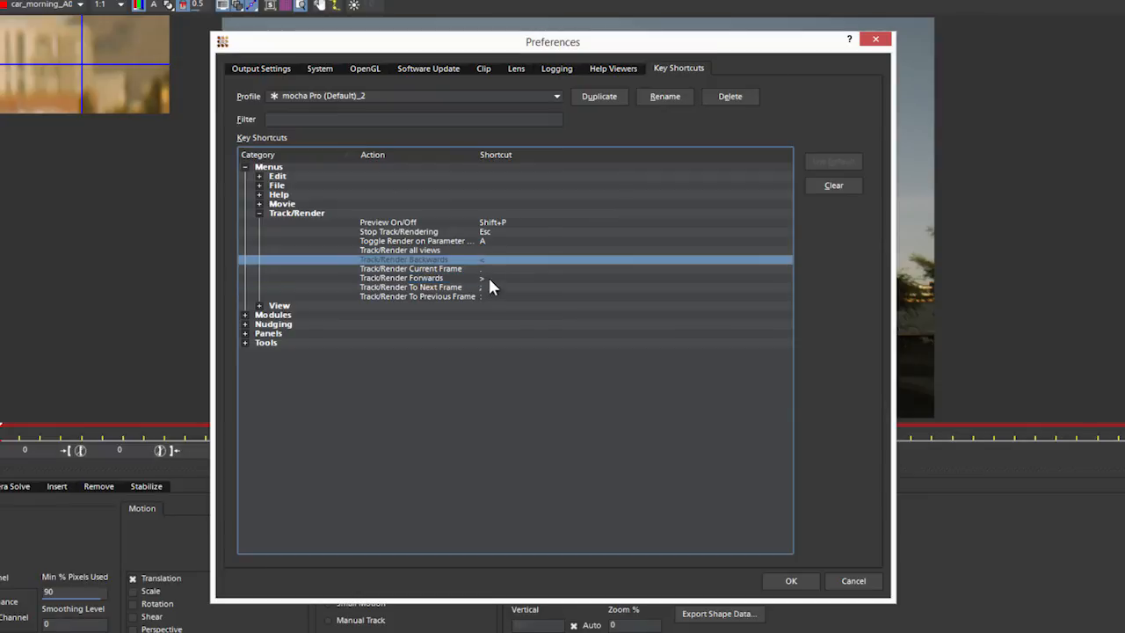
mouse_move(491, 284)
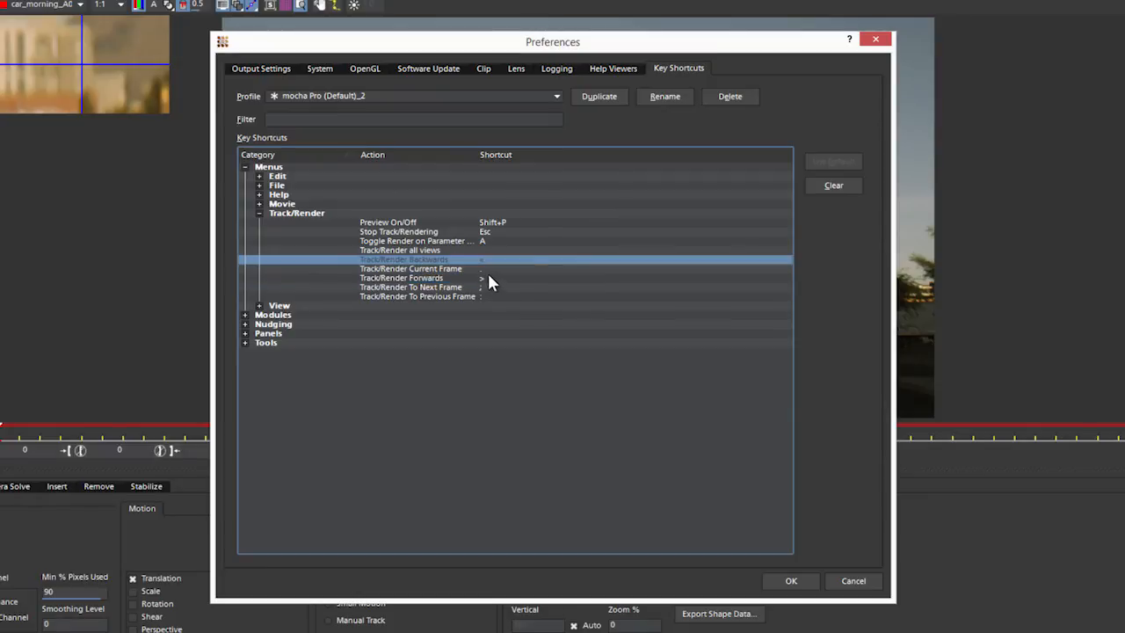
mouse_move(564, 205)
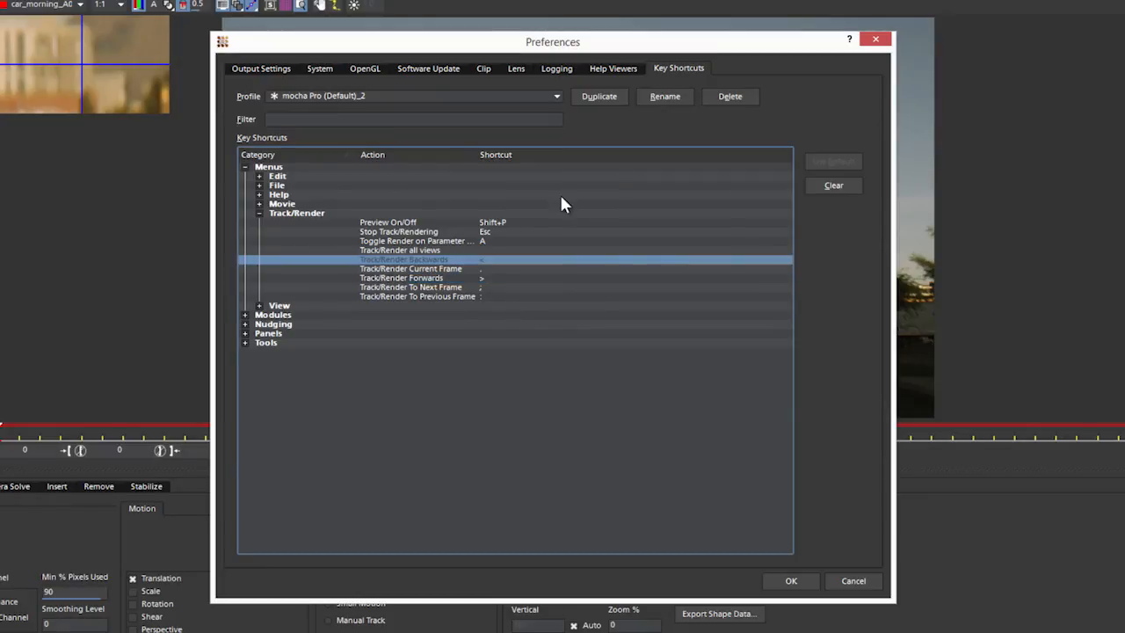
mouse_move(495, 271)
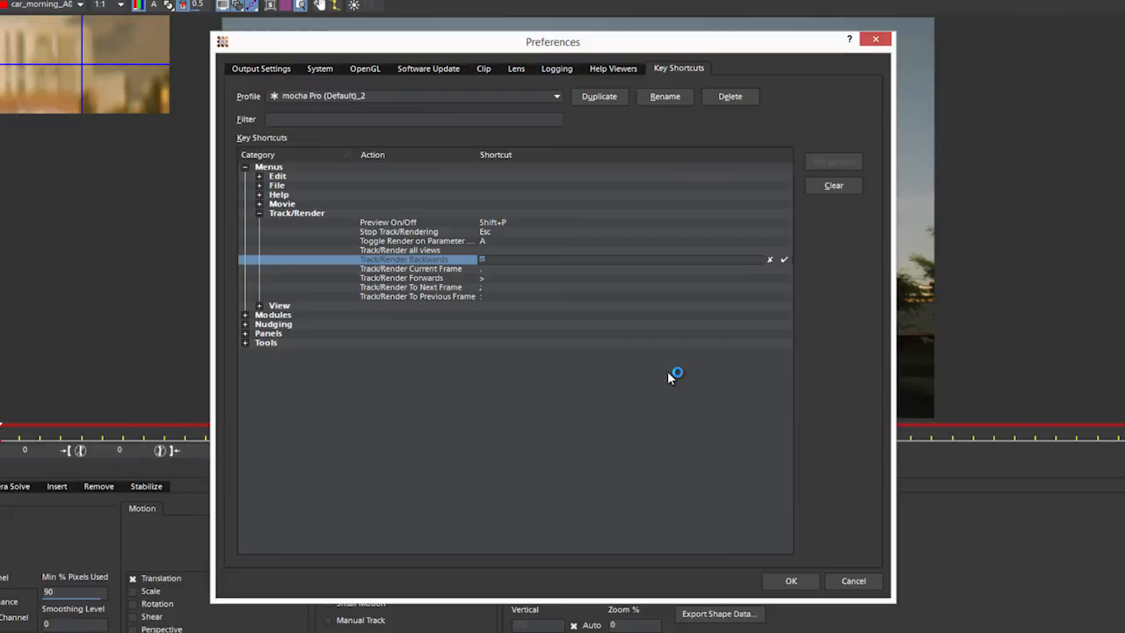
Assign 'Æ' as the Track/Render Backwards shortcut
text(Æ)
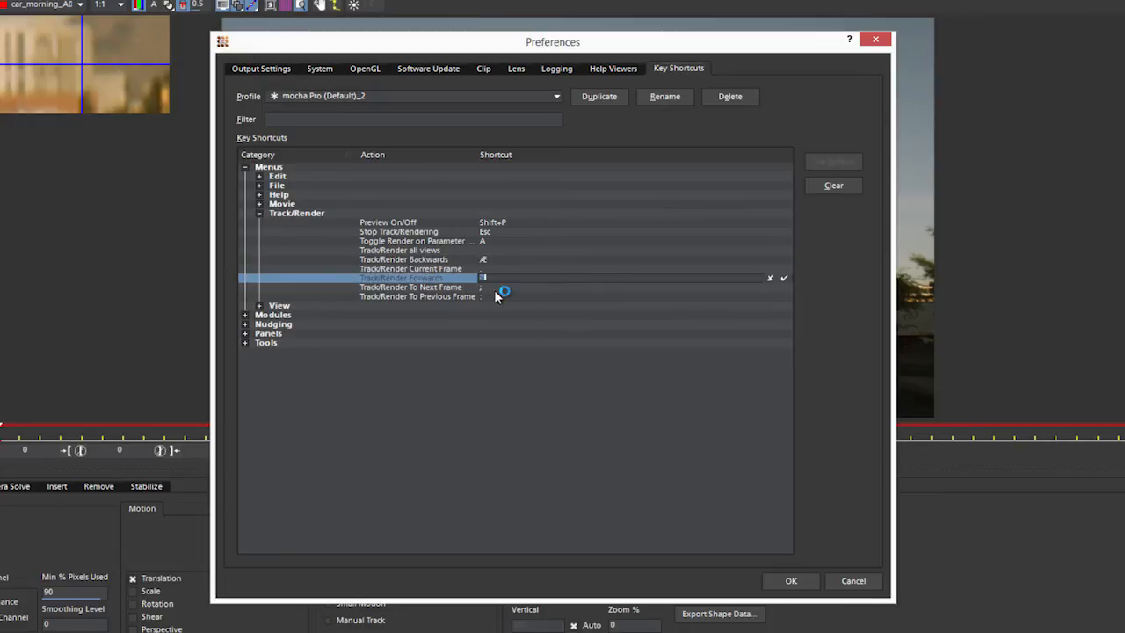
Enter 'Æ' for Track/Render Forwards, triggering a conflict with Backwards
text(Æ)
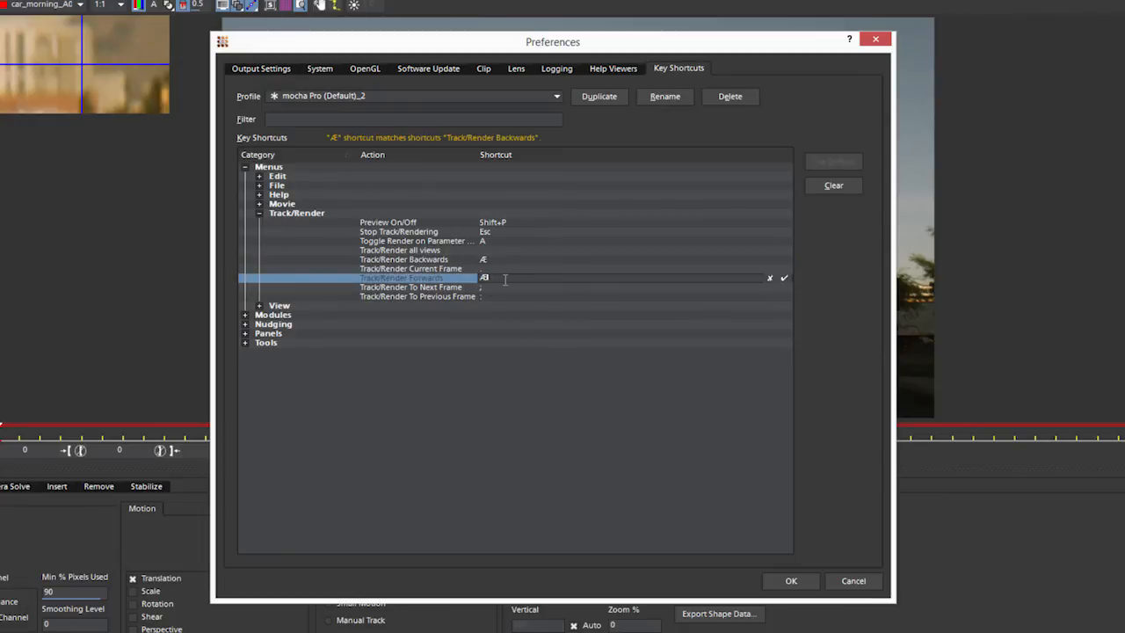
mouse_move(358, 148)
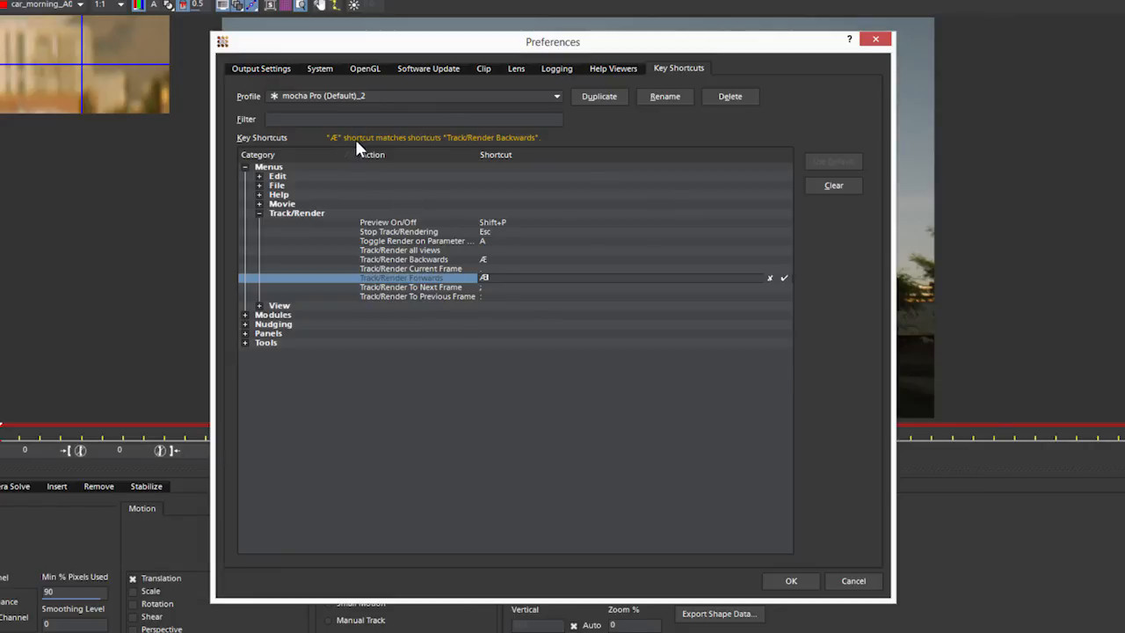
mouse_move(508, 149)
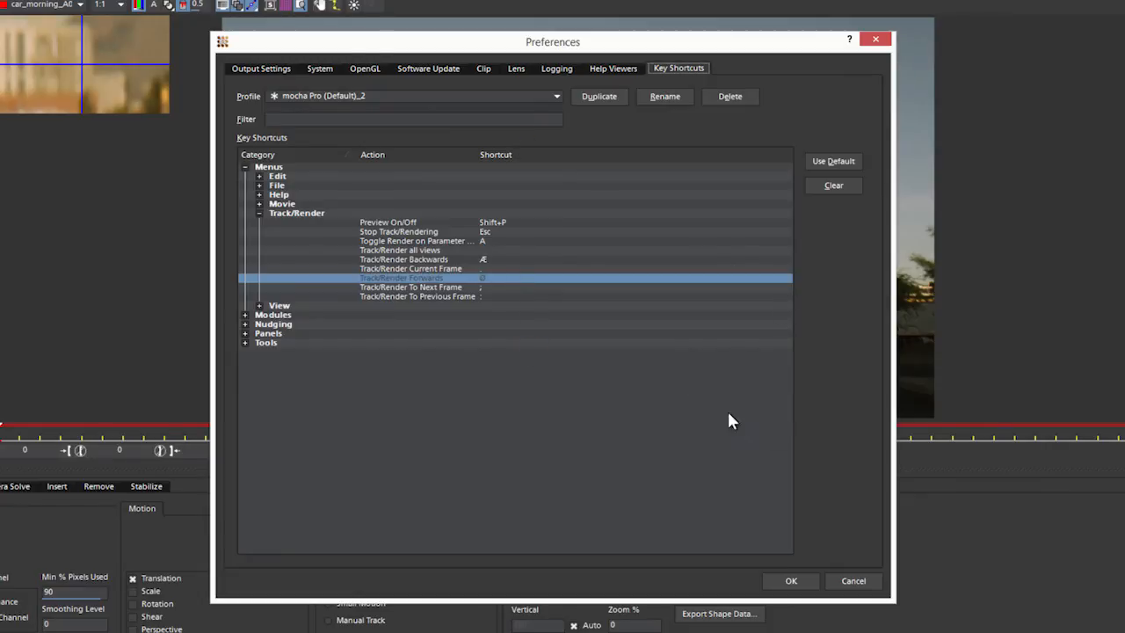
mouse_move(791, 580)
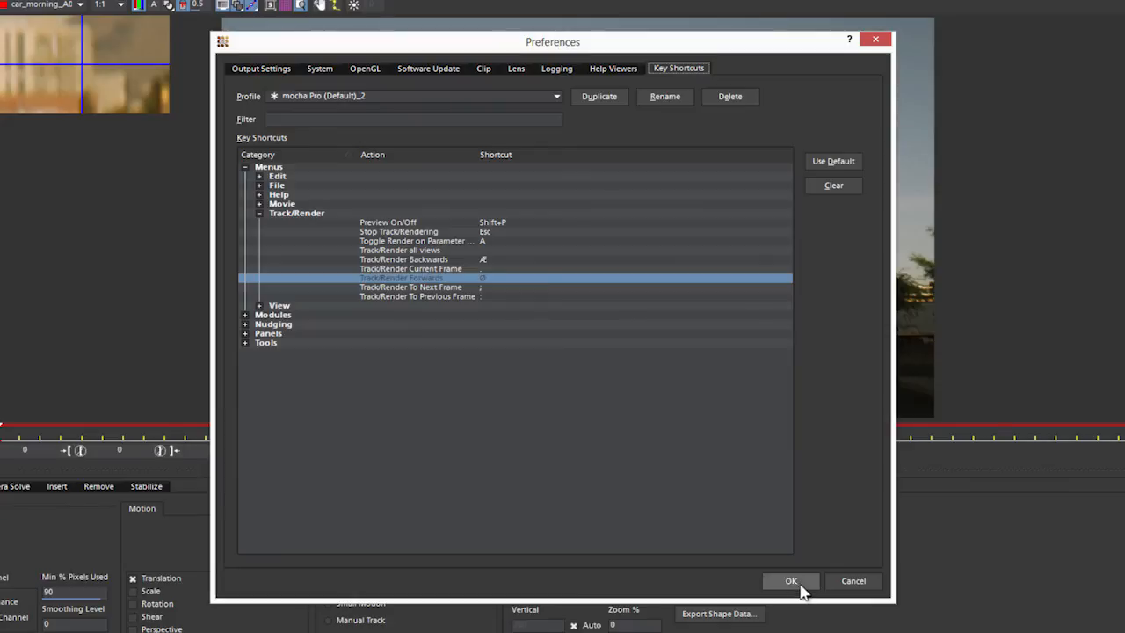
Apply the shortcut changes, with Forwards now 'Ø', in Preferences
click(791, 580)
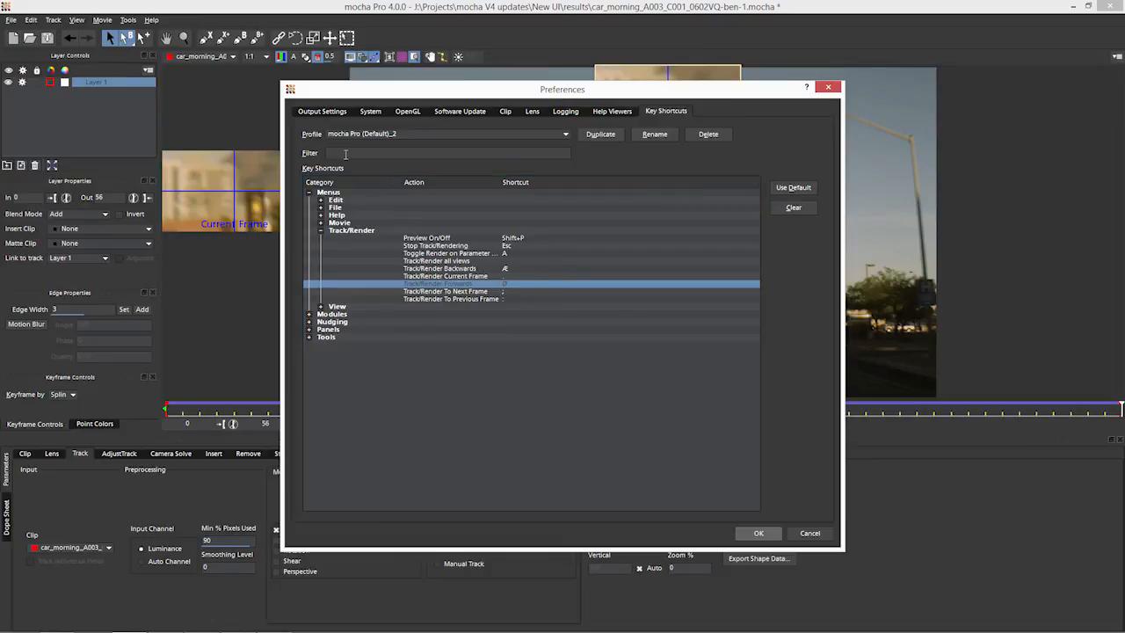
Filter shortcuts by 'picker' and select the Tools Picker entry (Ctrl+F)
text(pick)
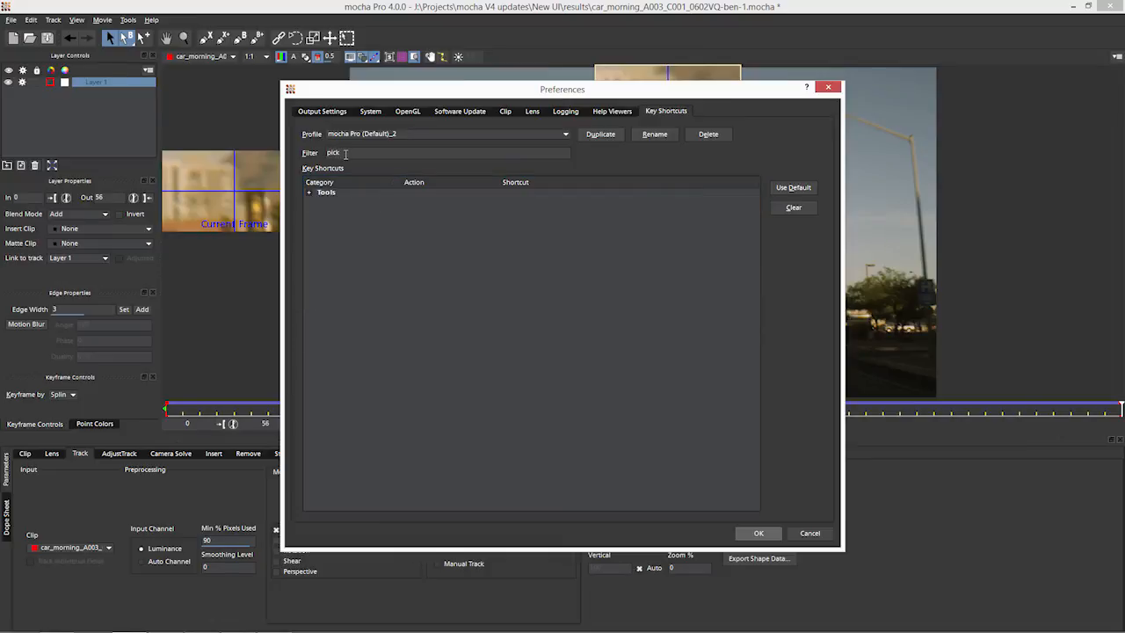
text(er)
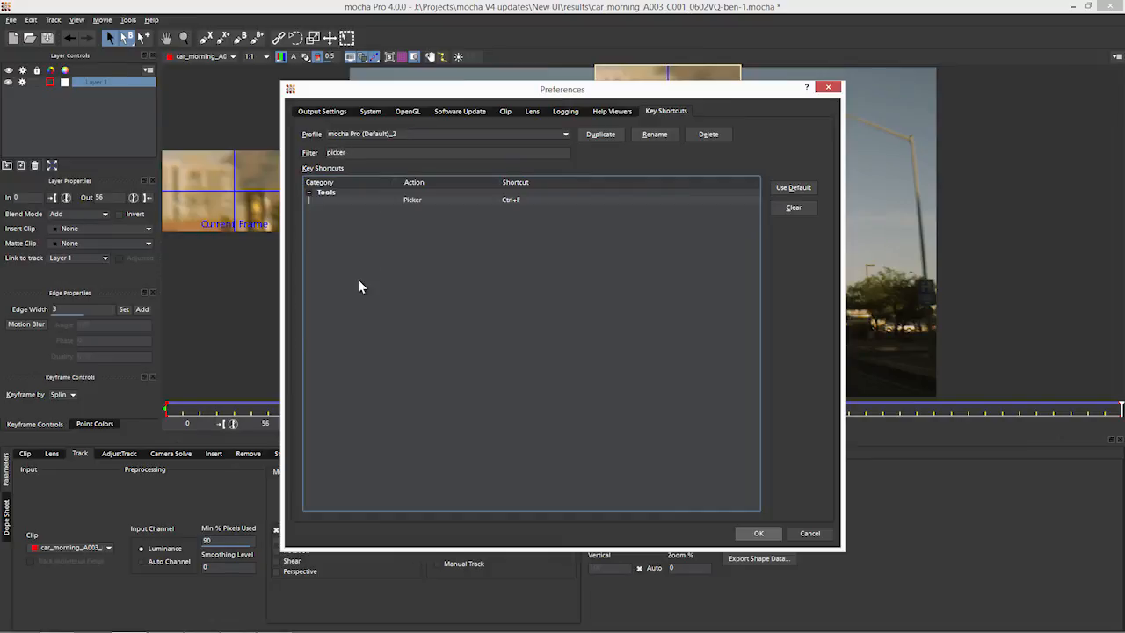
click(413, 199)
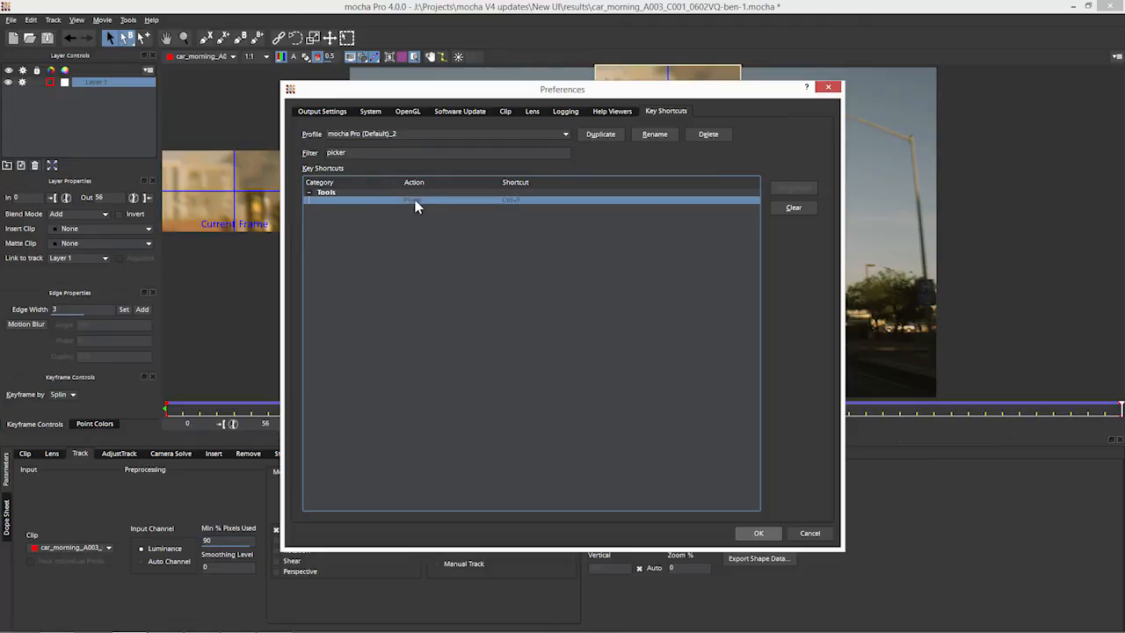
mouse_move(521, 208)
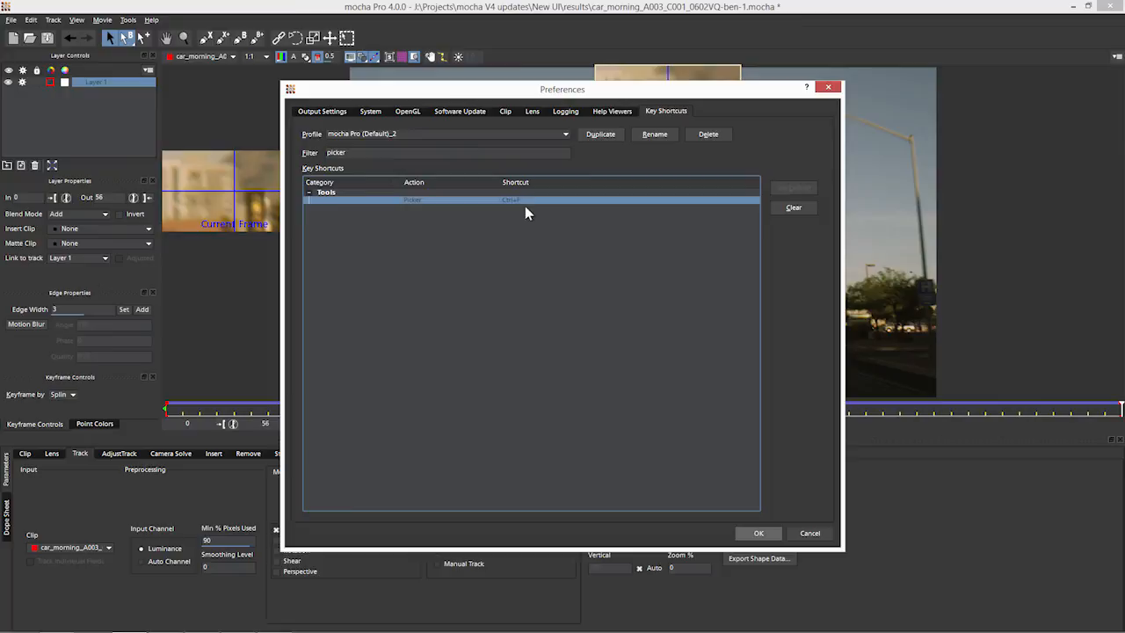
mouse_move(655, 209)
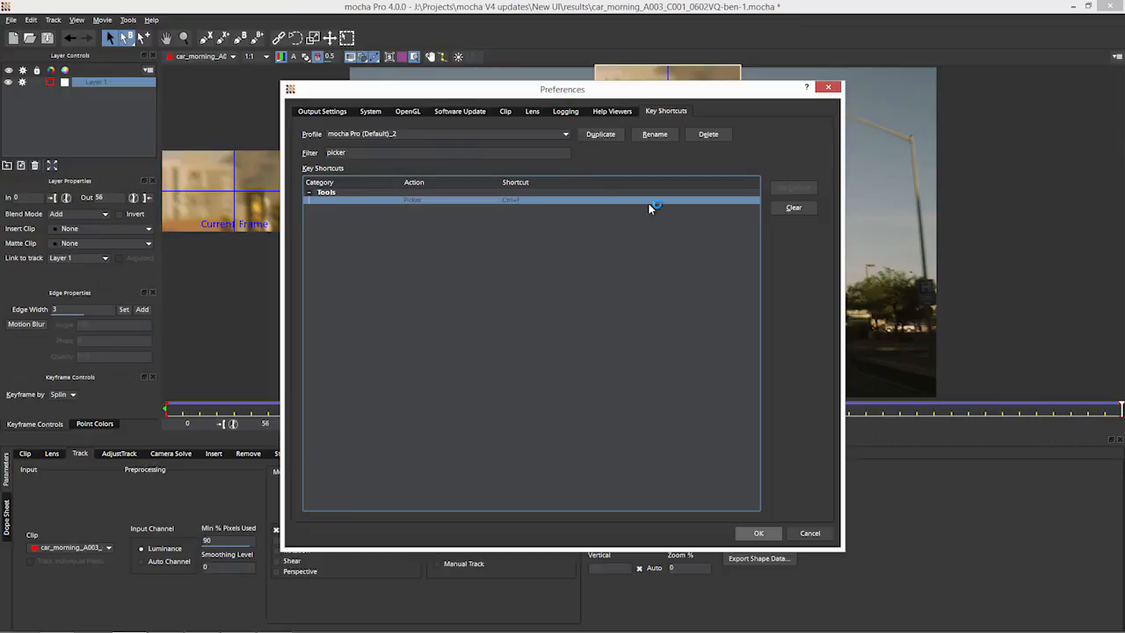
mouse_move(652, 211)
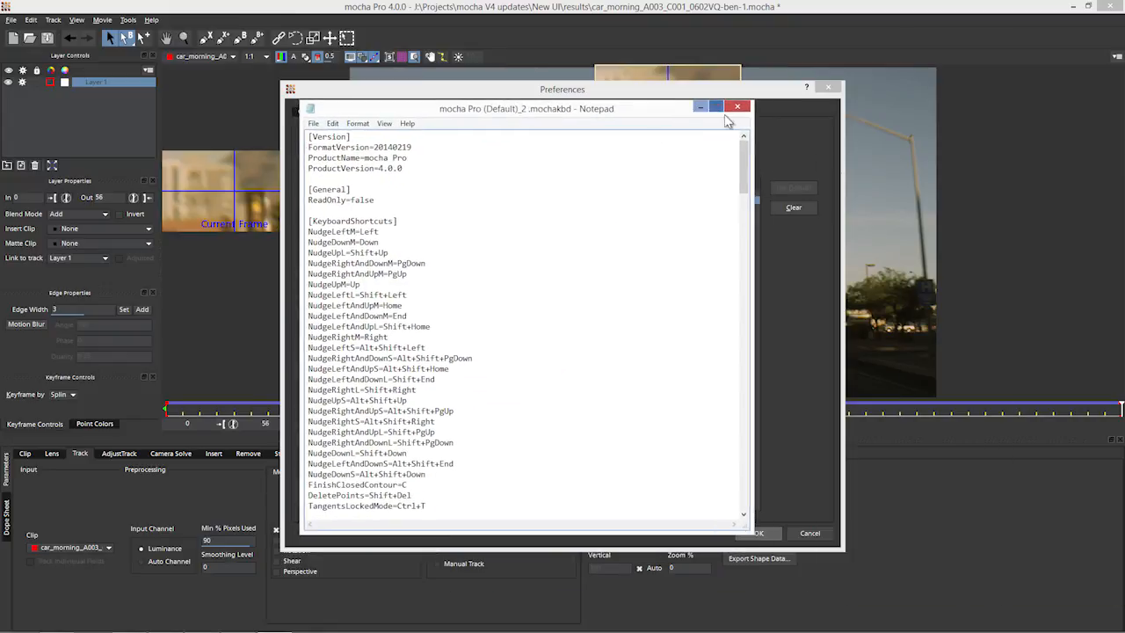
Close the Notepad window showing the mocha Pro (Default)_2 .mochakbd file
click(738, 107)
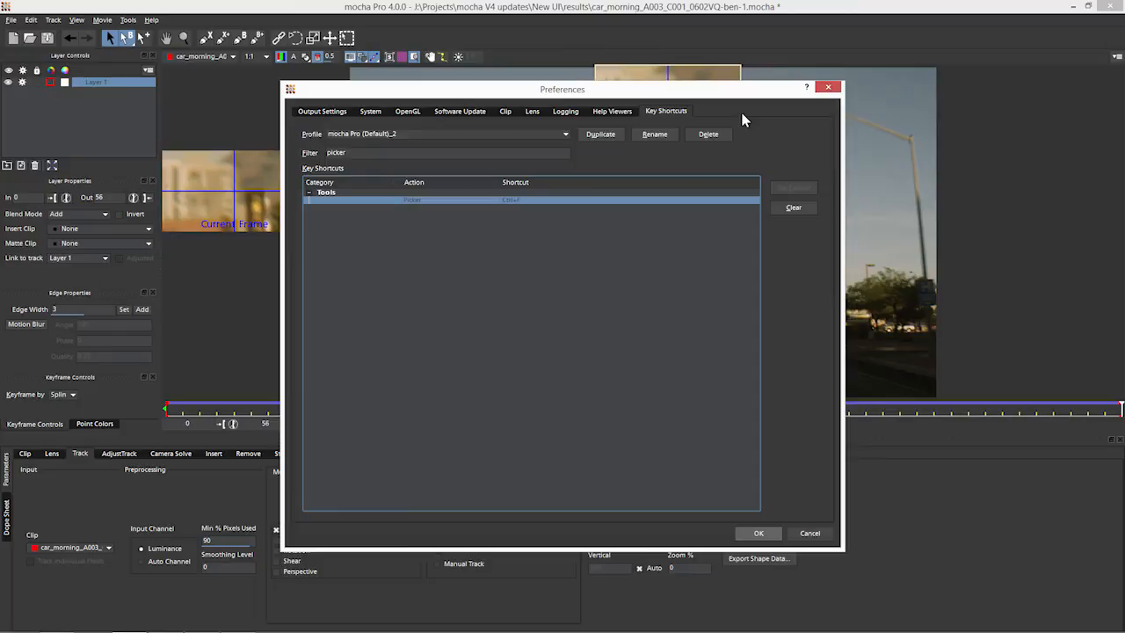